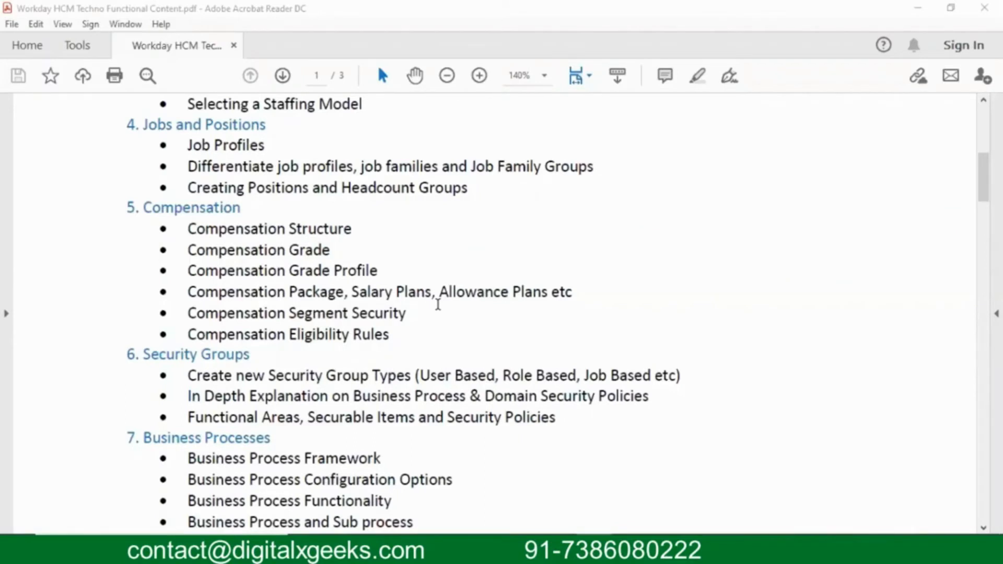
pyautogui.moveTo(321, 371)
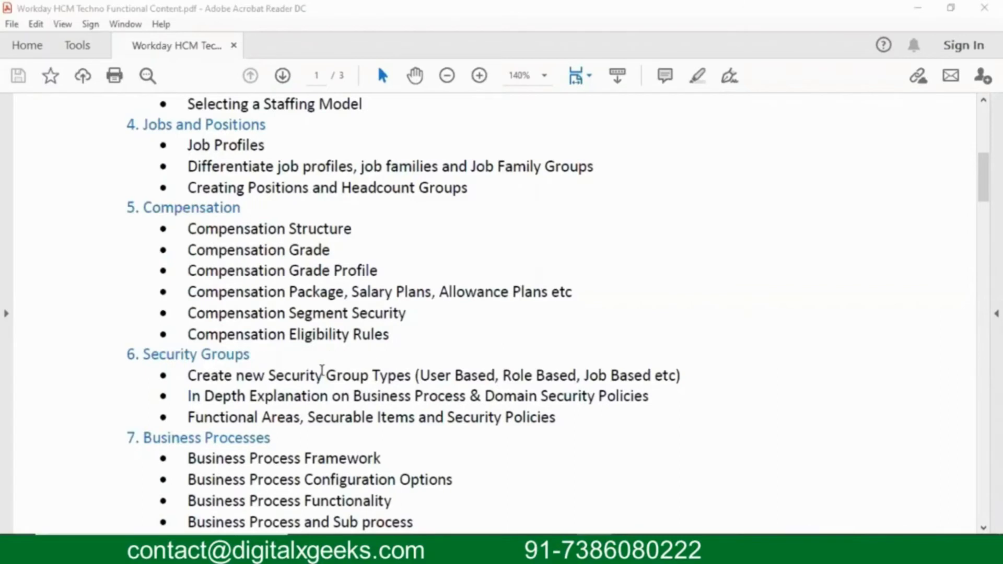
pyautogui.scroll(-3)
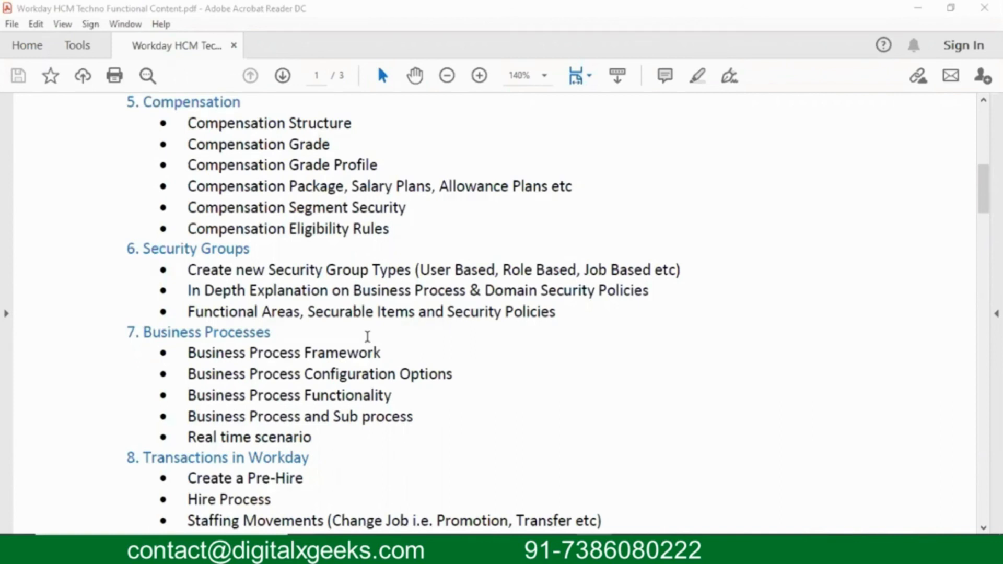
pyautogui.moveTo(422, 371)
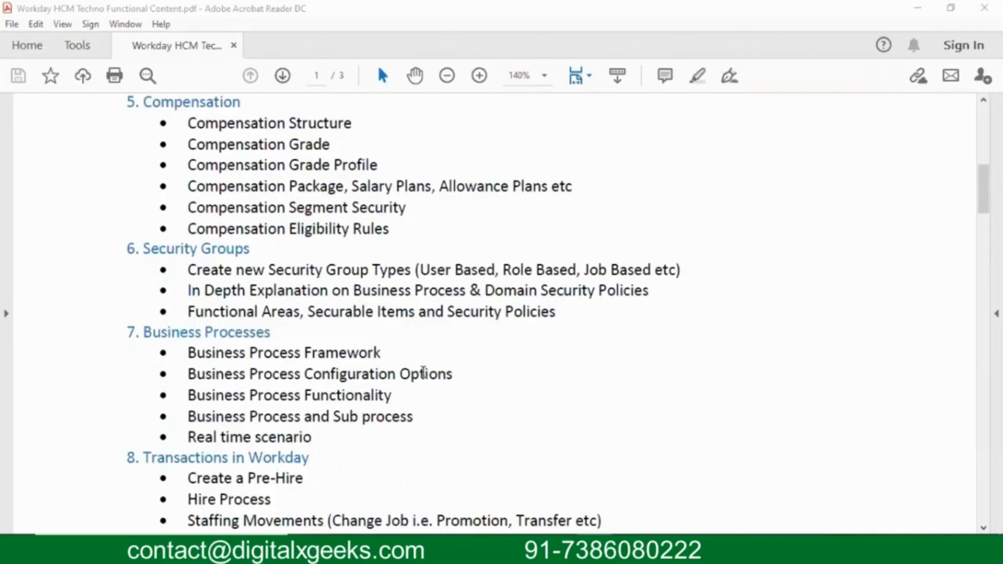